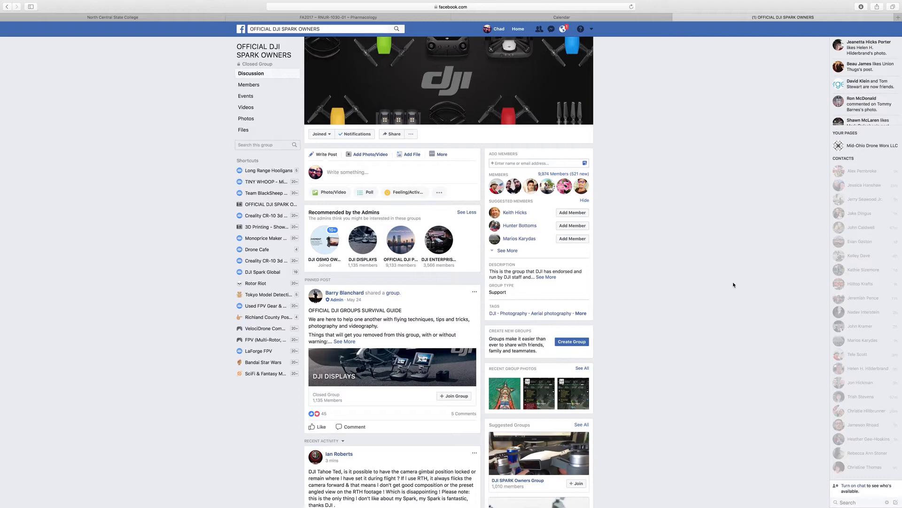
{"action": "mouse_move", "coordinate": [641, 311]}
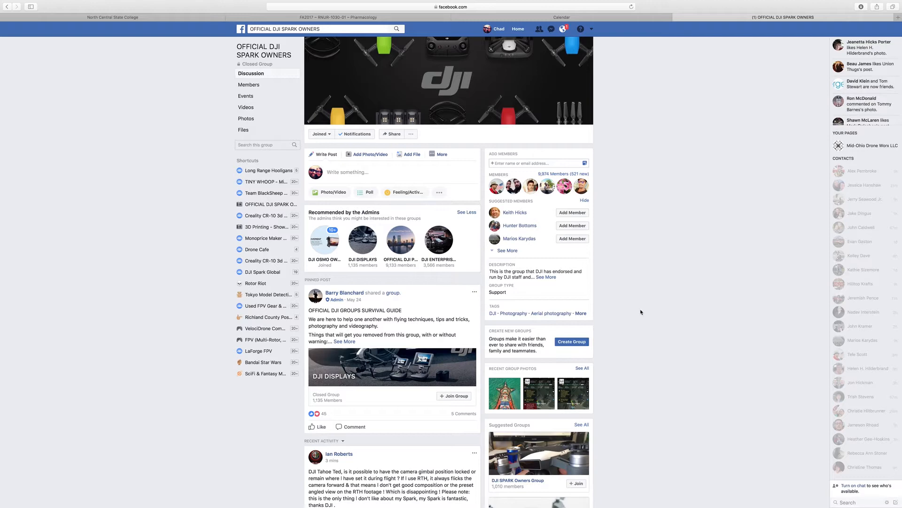
{"action": "scroll", "scroll_direction": "down", "scroll_amount": 3}
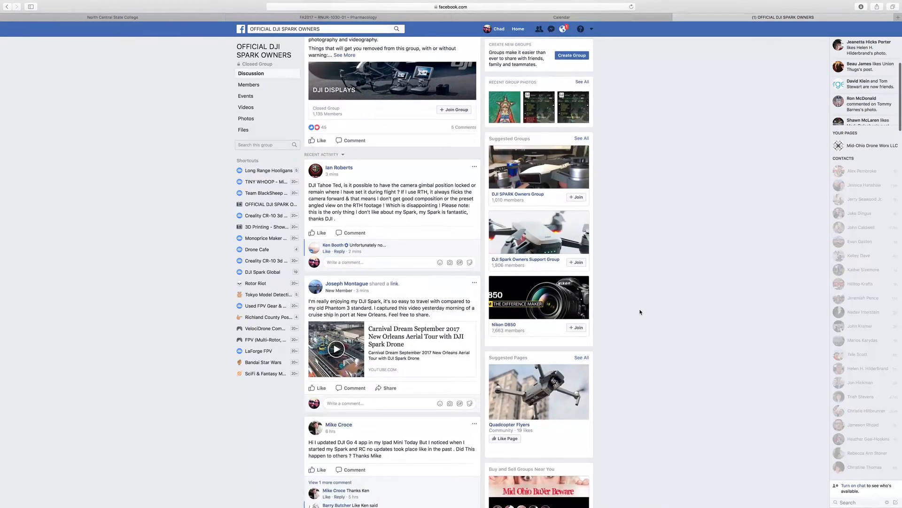
{"action": "scroll", "scroll_direction": "down", "scroll_amount": 3}
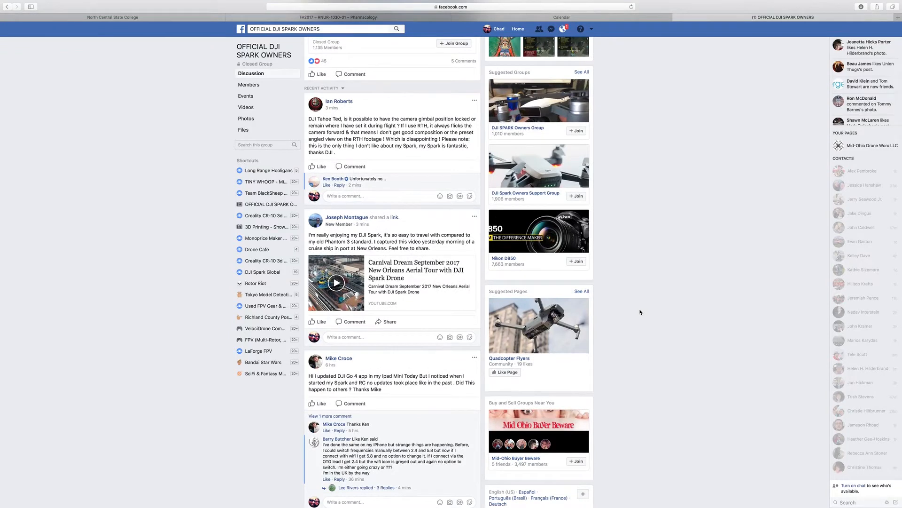
{"action": "scroll", "scroll_direction": "down", "scroll_amount": 3}
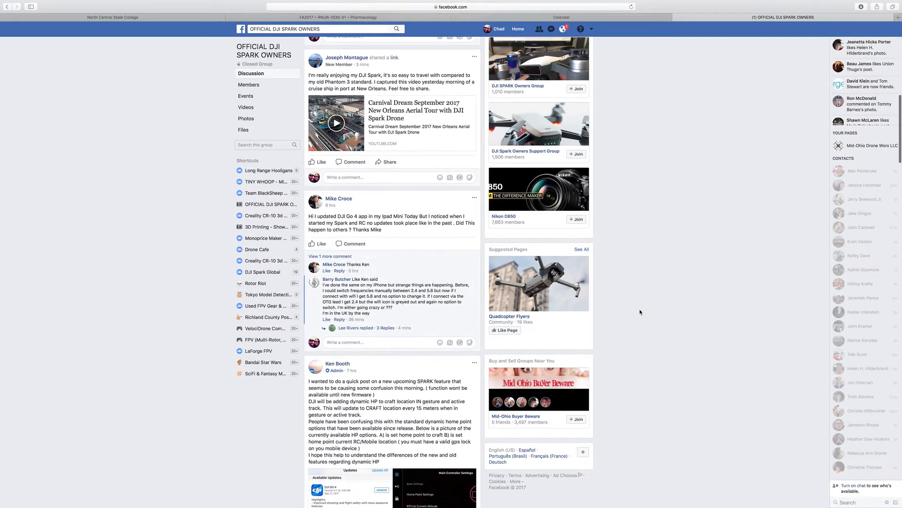
{"action": "scroll", "scroll_direction": "down", "scroll_amount": 3}
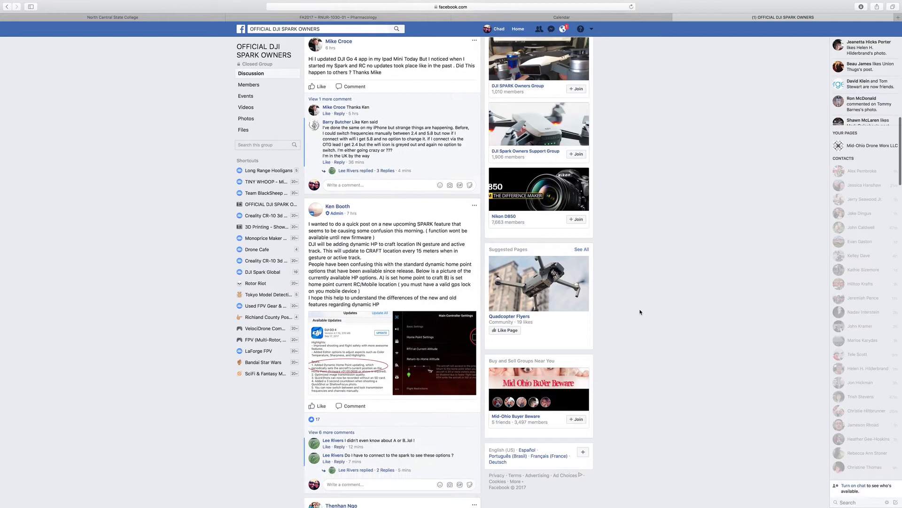
{"action": "scroll", "scroll_direction": "down", "scroll_amount": 3}
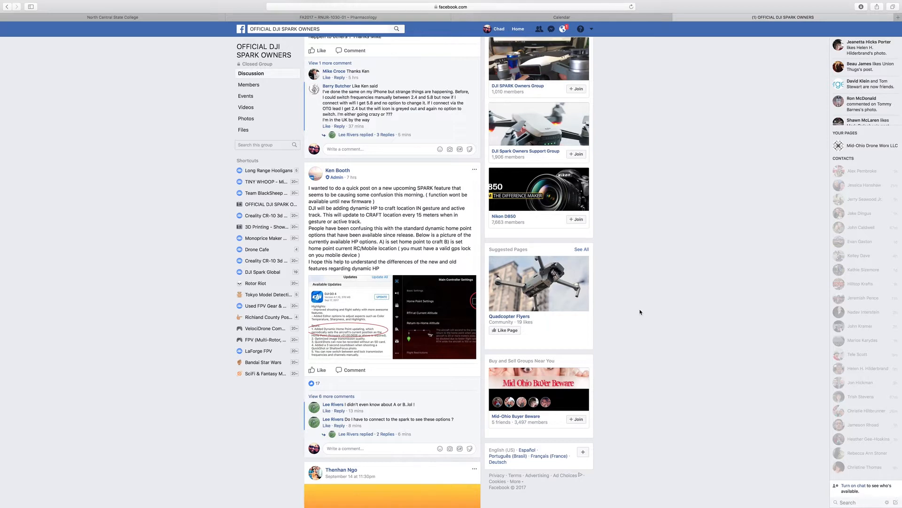
{"action": "left_click", "coordinate": [436, 316]}
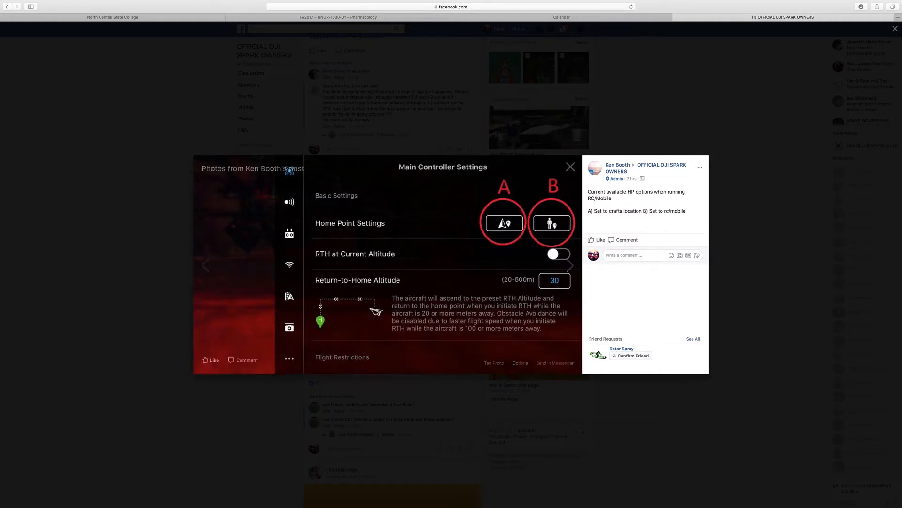
{"action": "left_click", "coordinate": [570, 167]}
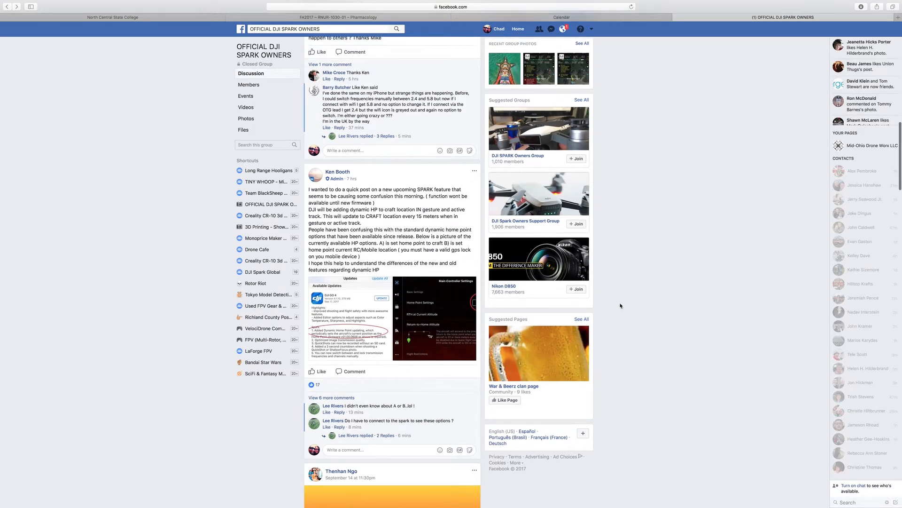
{"action": "mouse_move", "coordinate": [347, 225]}
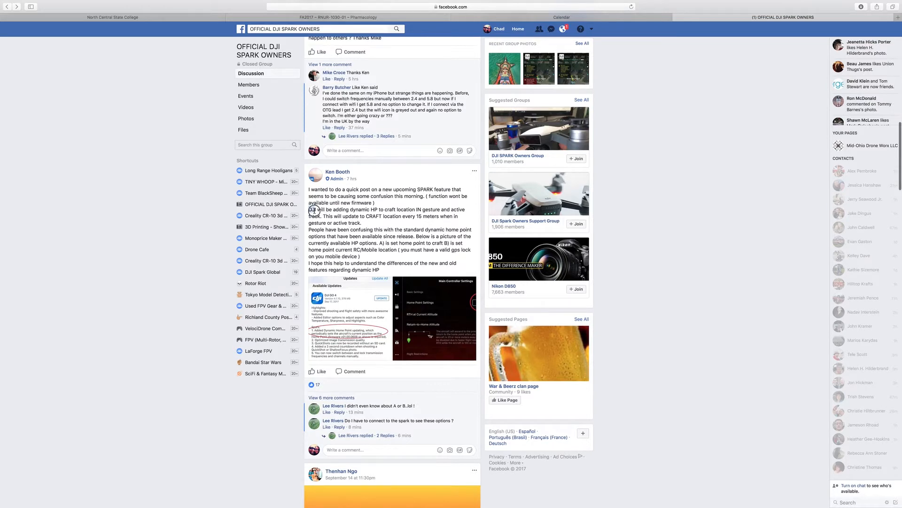
Select the 'DJI will be adding dynamic HP' sentence, then scroll the feed slightly.
{"action": "left_click_drag", "start_coordinate": [309, 208], "coordinate": [362, 223]}
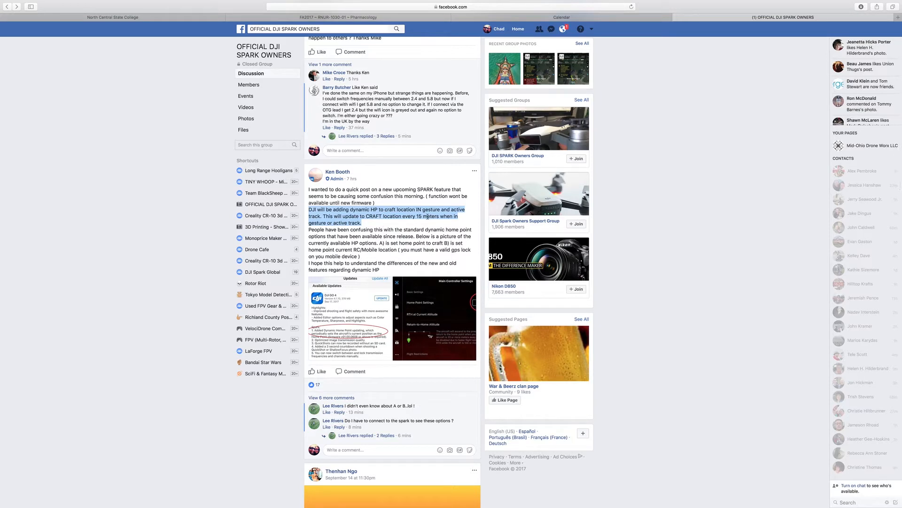
{"action": "mouse_move", "coordinate": [457, 227]}
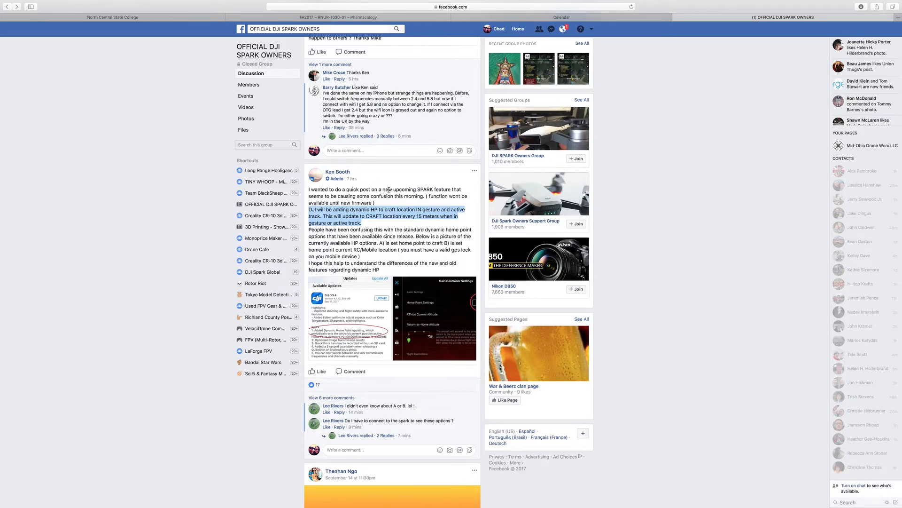
{"action": "scroll", "scroll_direction": "down", "scroll_amount": 3}
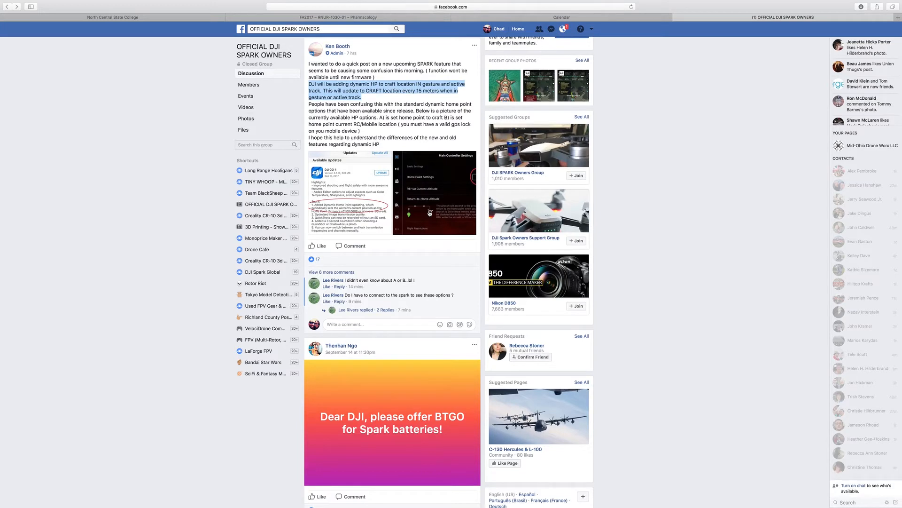
{"action": "mouse_move", "coordinate": [708, 283]}
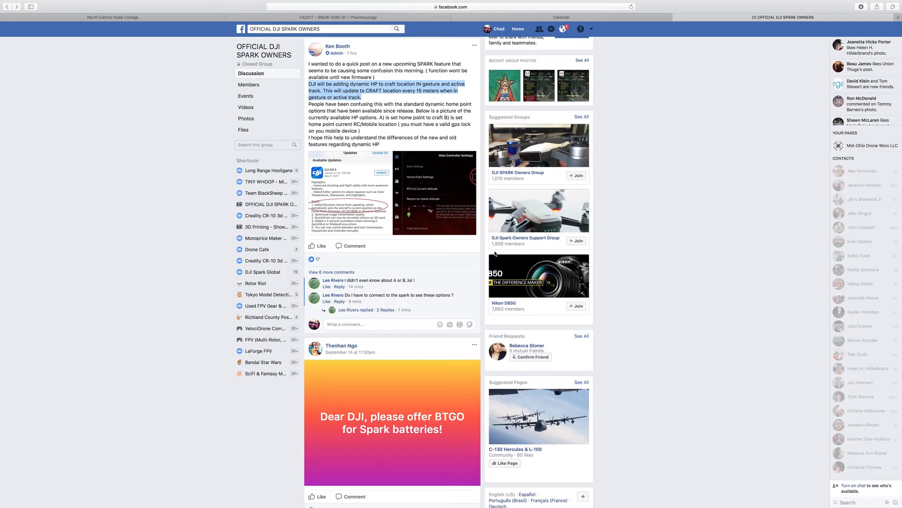
{"action": "mouse_move", "coordinate": [494, 252]}
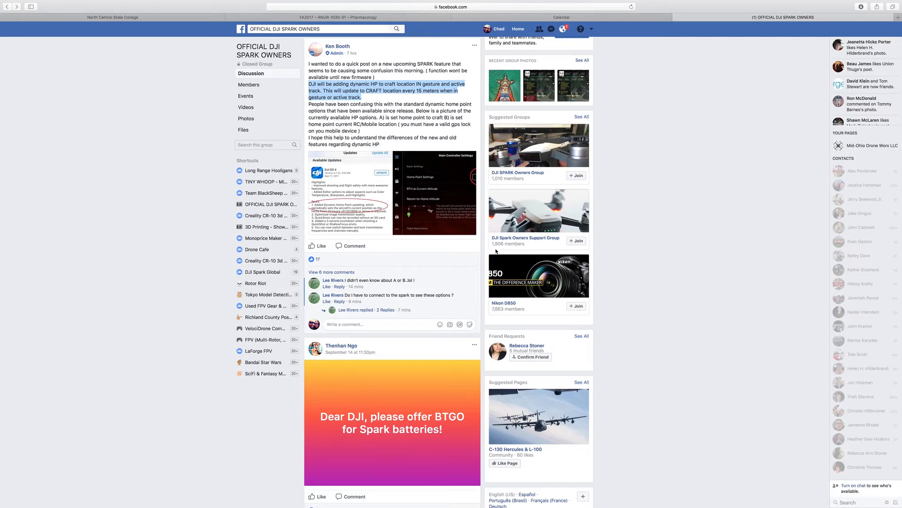
Scroll down to the update post's comments and expand the remaining comments.
{"action": "scroll", "scroll_direction": "down", "scroll_amount": 3}
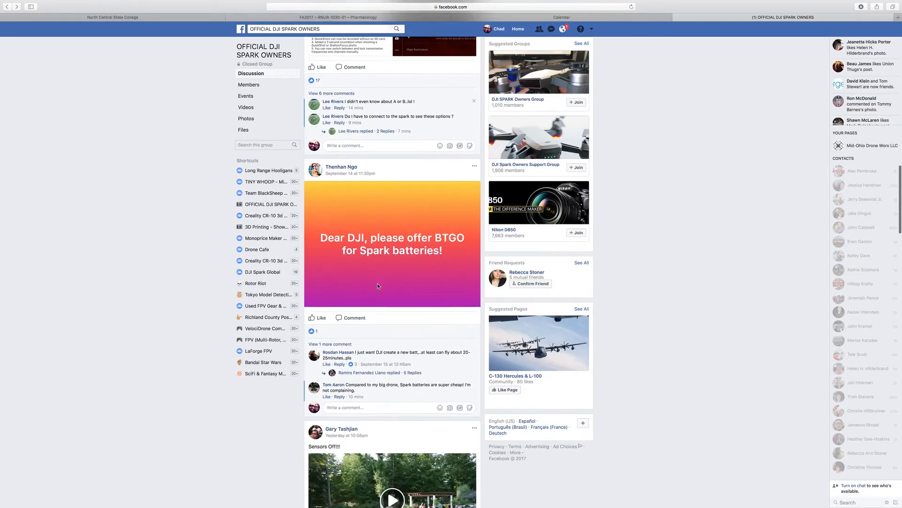
{"action": "scroll", "scroll_direction": "down", "scroll_amount": 3}
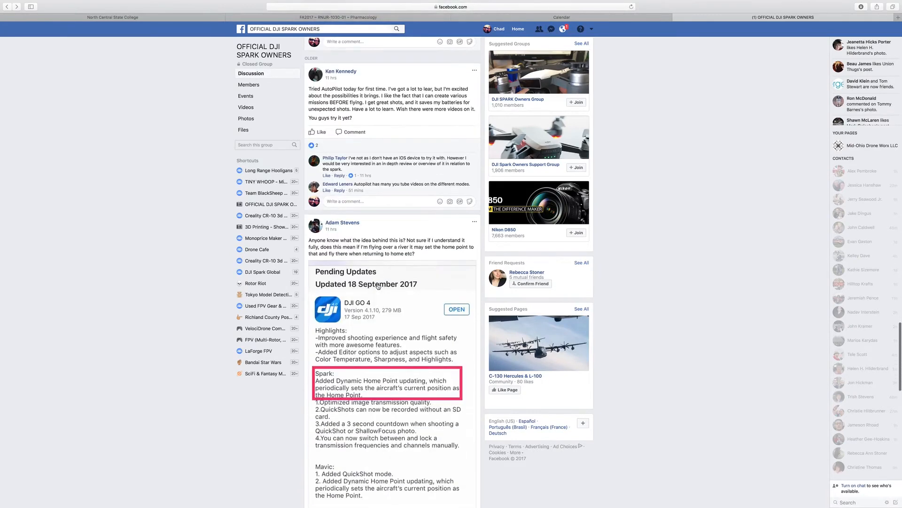
{"action": "scroll", "scroll_direction": "down", "scroll_amount": 3}
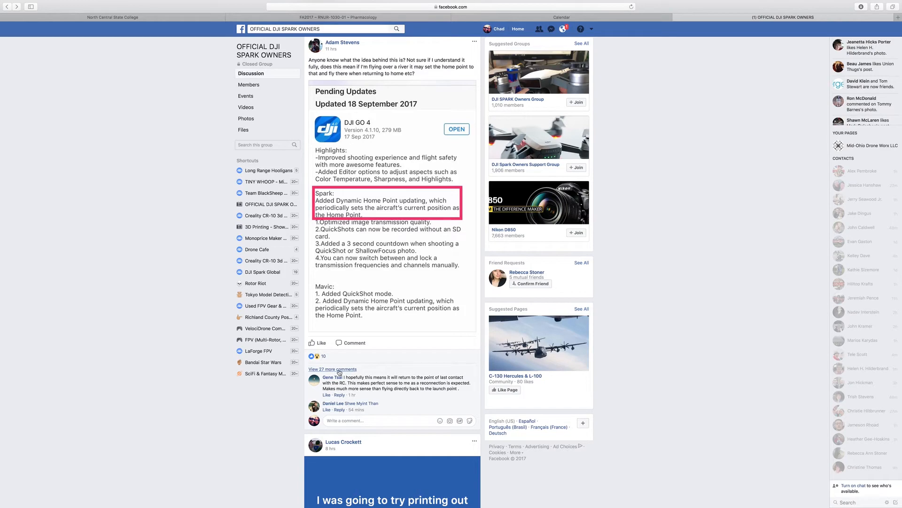
{"action": "left_click", "coordinate": [333, 369]}
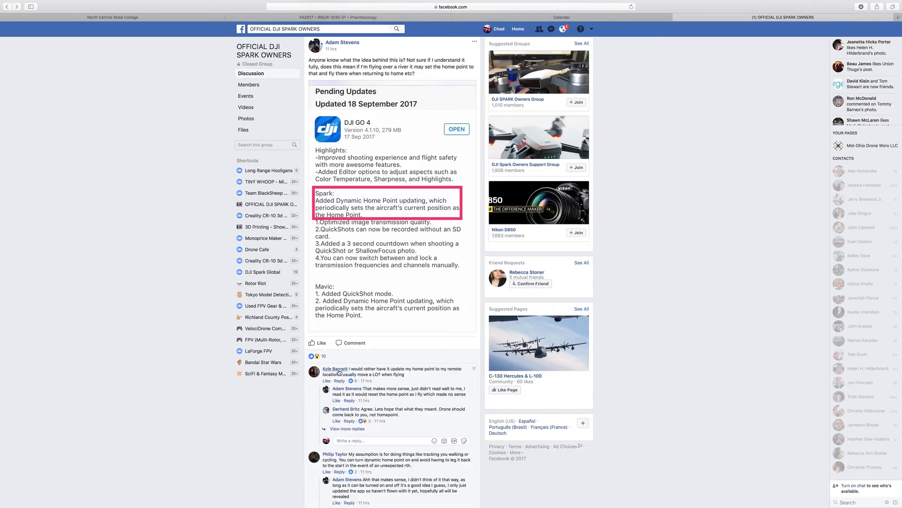
Read through the Dynamic Home Point replies in the expanded comment thread.
{"action": "scroll", "scroll_direction": "down", "scroll_amount": 3}
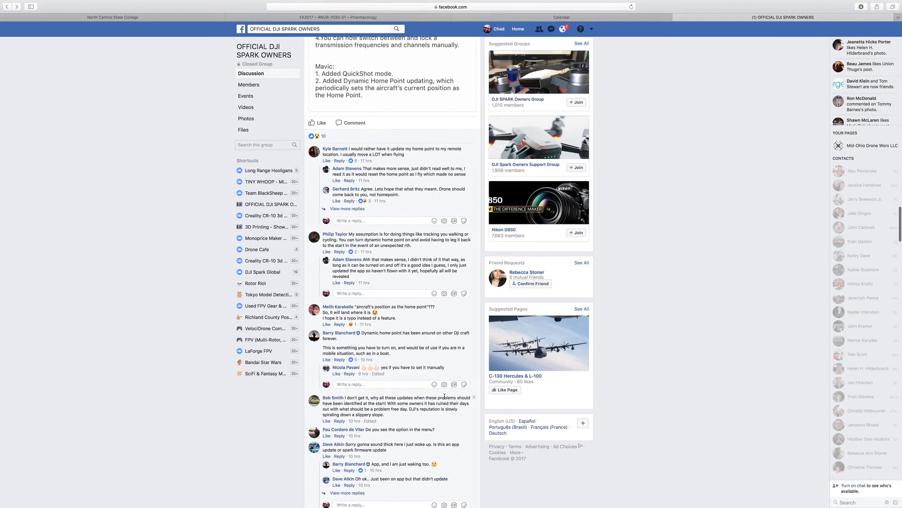
{"action": "scroll", "scroll_direction": "down", "scroll_amount": 3}
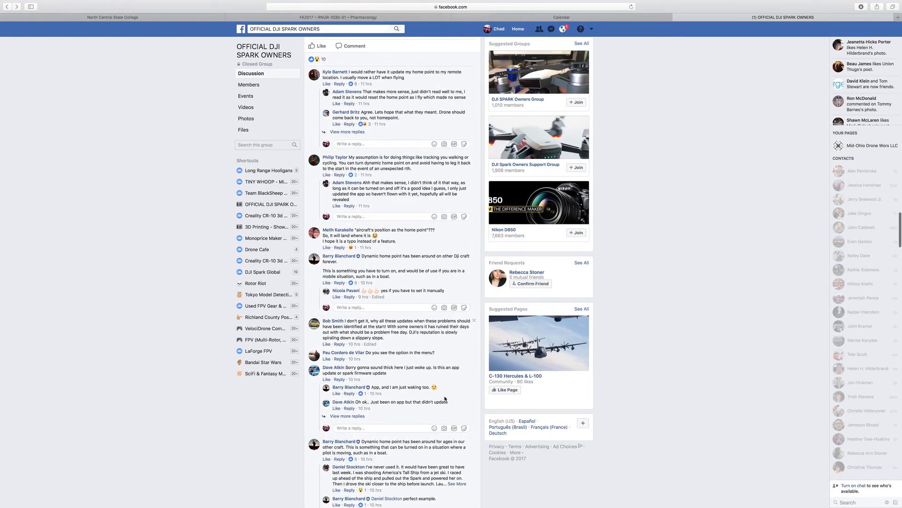
{"action": "scroll", "scroll_direction": "down", "scroll_amount": 3}
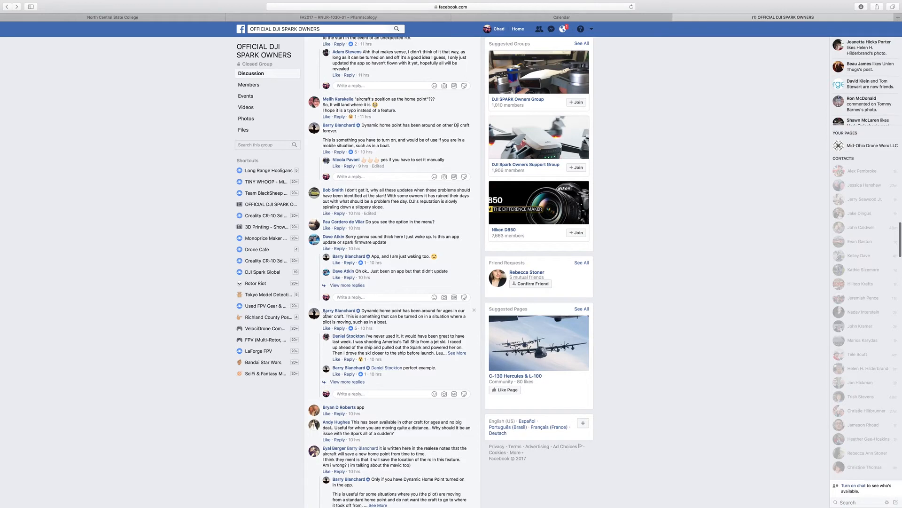
{"action": "scroll", "scroll_direction": "down", "scroll_amount": 3}
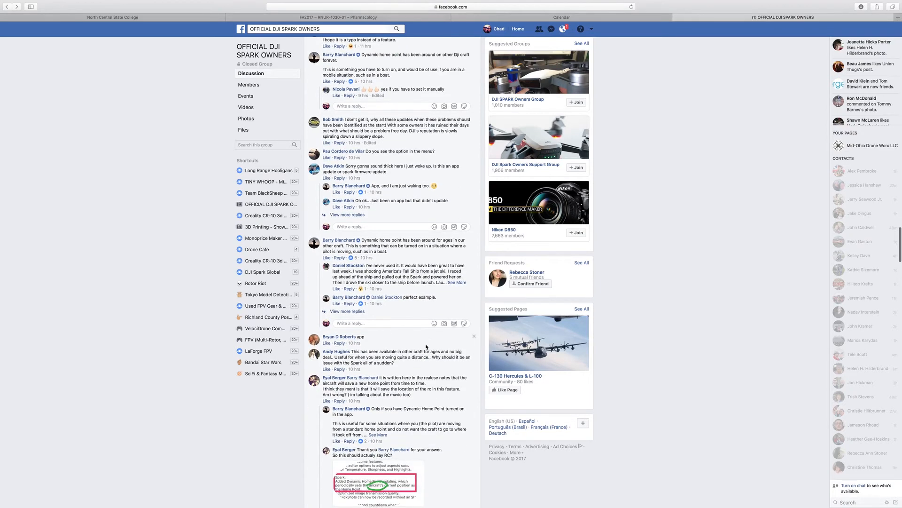
{"action": "scroll", "scroll_direction": "down", "scroll_amount": 3}
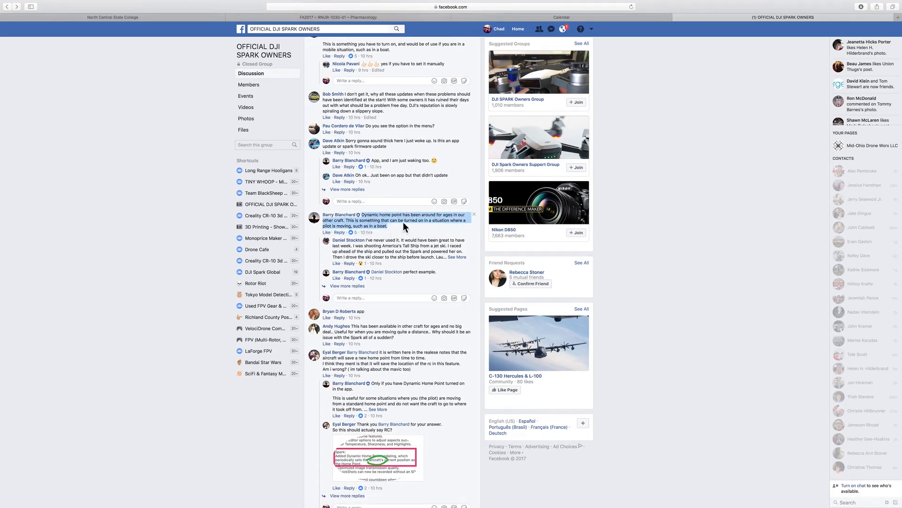
{"action": "mouse_move", "coordinate": [431, 231]}
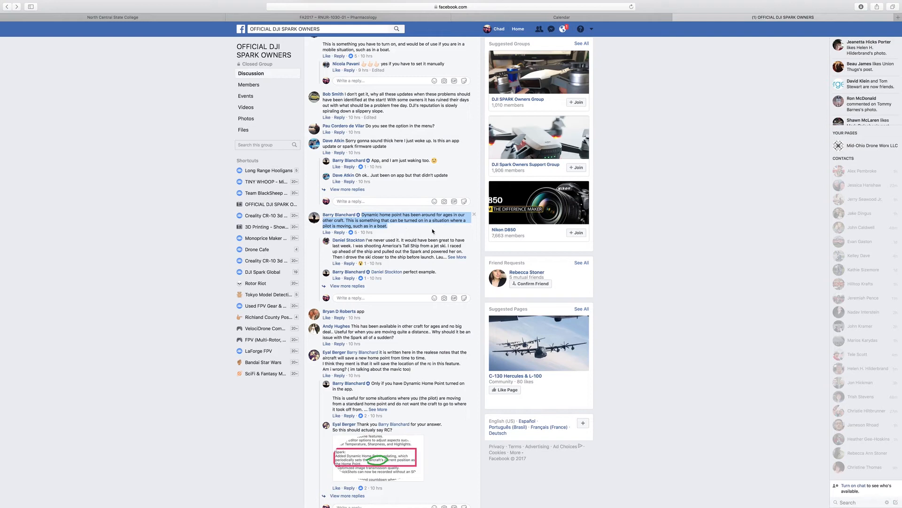
{"action": "mouse_move", "coordinate": [435, 231]}
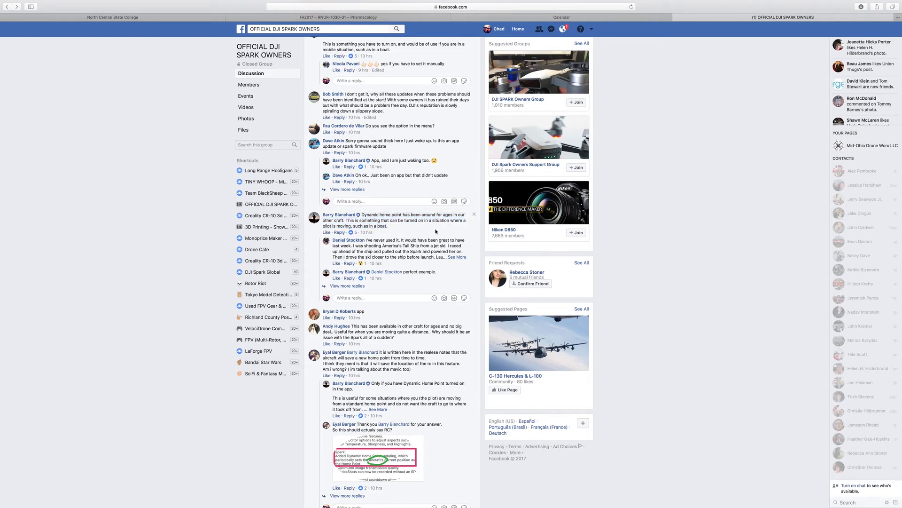
{"action": "mouse_move", "coordinate": [444, 280]}
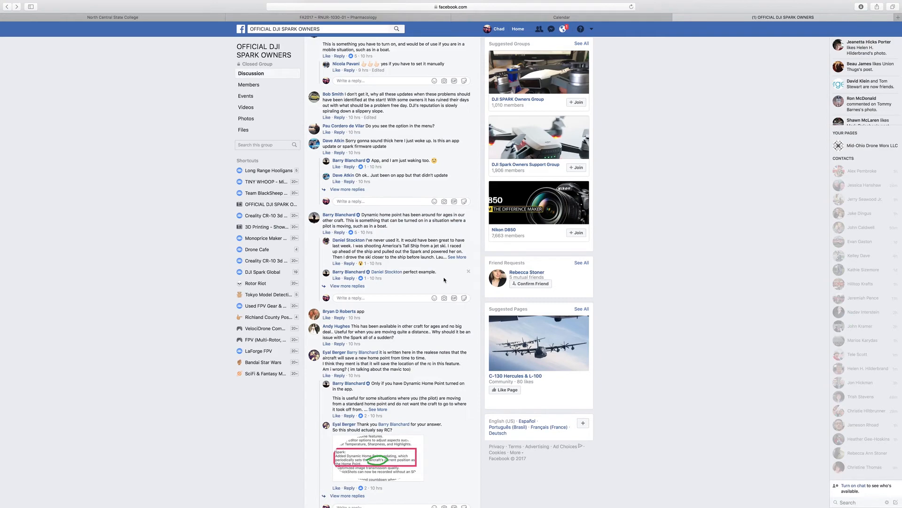
{"action": "scroll", "scroll_direction": "down", "scroll_amount": 3}
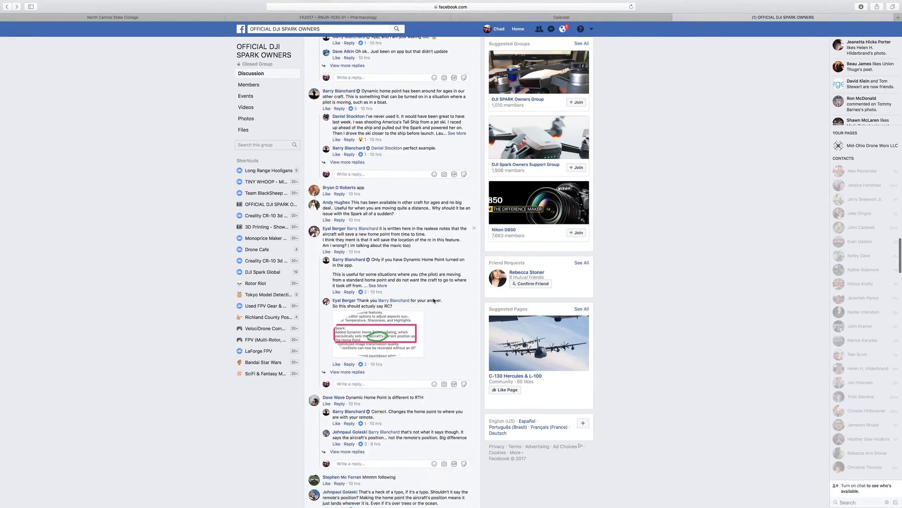
{"action": "scroll", "scroll_direction": "down", "scroll_amount": 3}
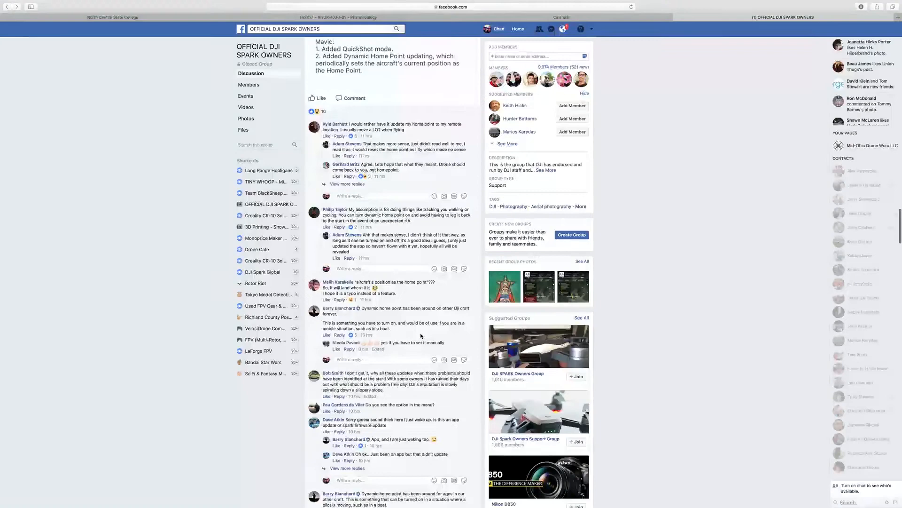
Show the full post with the DJI GO 4 Pending Updates notes and boxed Spark section.
{"action": "scroll", "scroll_direction": "down", "scroll_amount": 3}
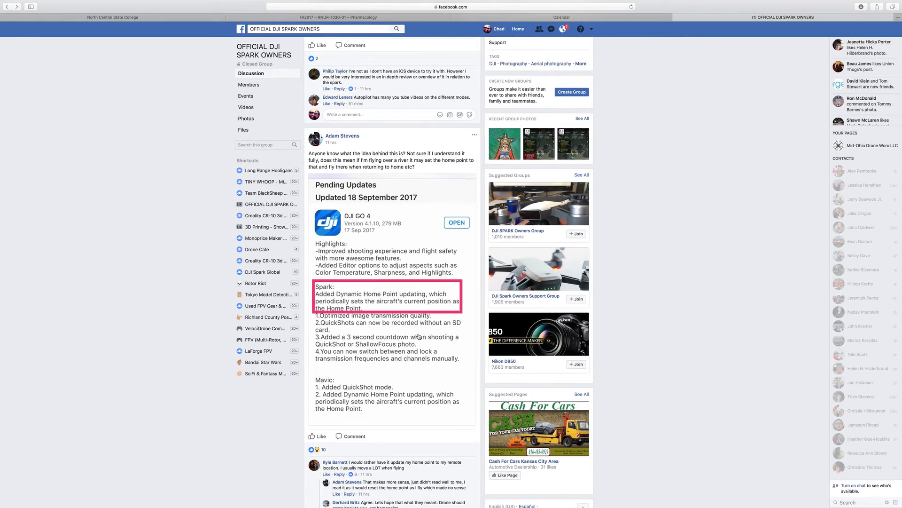
{"action": "mouse_move", "coordinate": [380, 398]}
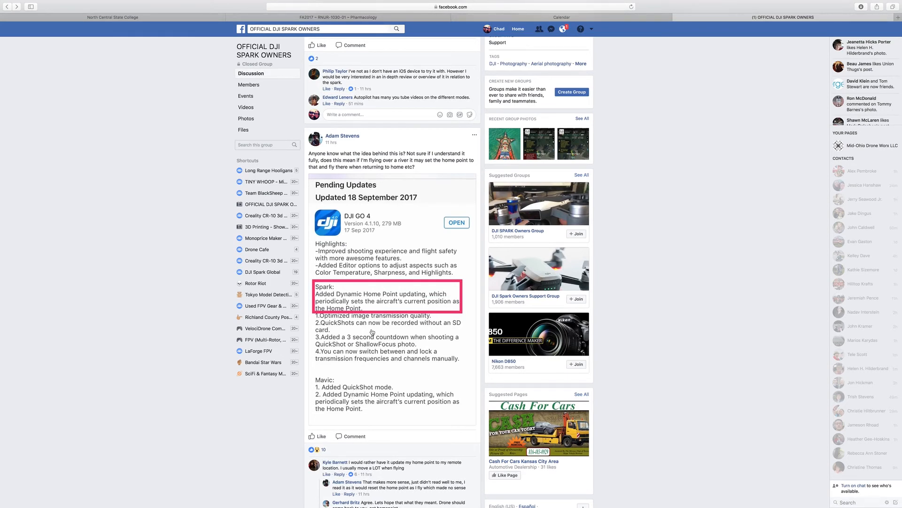
{"action": "mouse_move", "coordinate": [362, 359]}
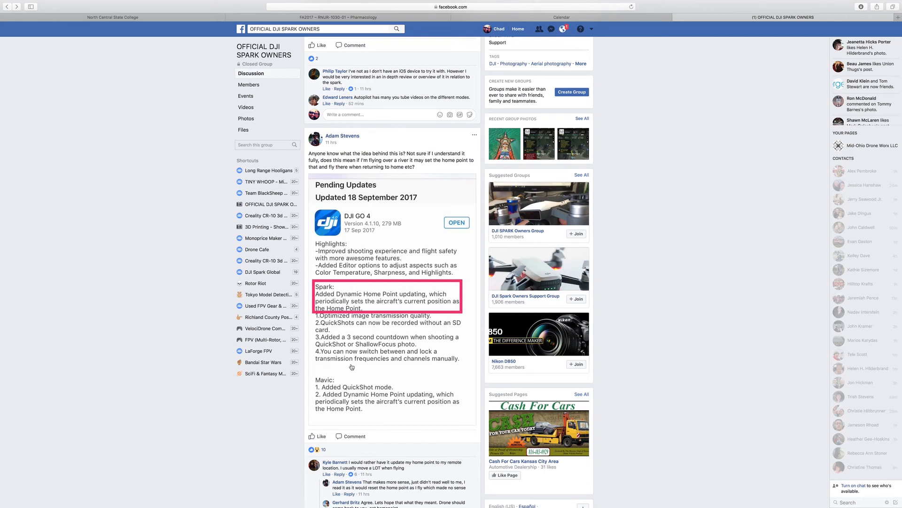
{"action": "mouse_move", "coordinate": [352, 367]}
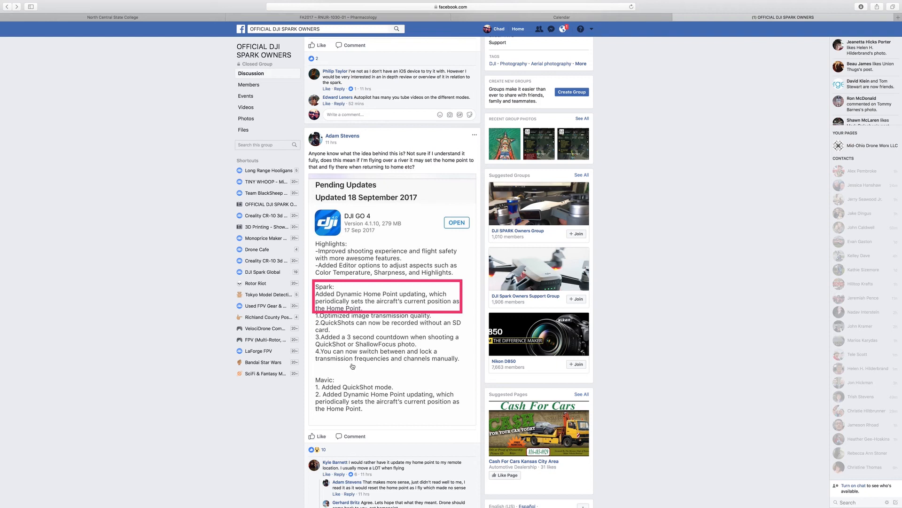
{"action": "mouse_move", "coordinate": [430, 372]}
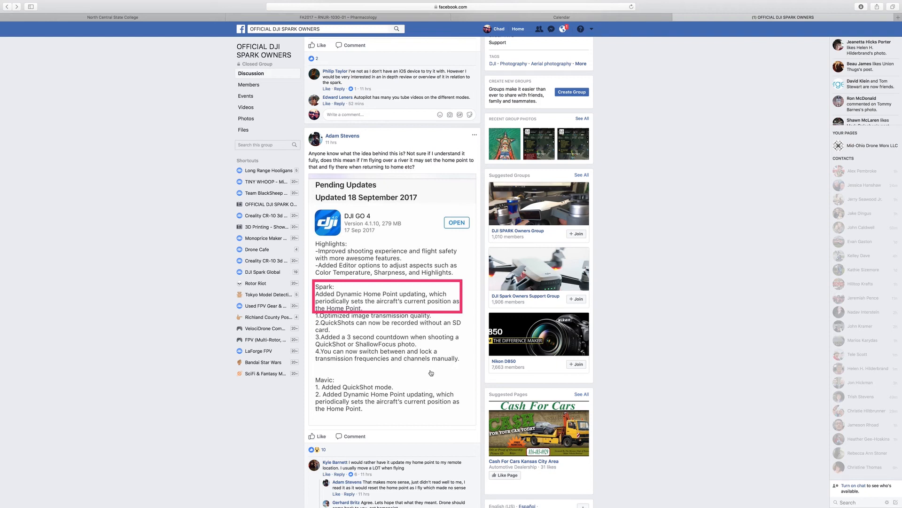
{"action": "mouse_move", "coordinate": [430, 373]}
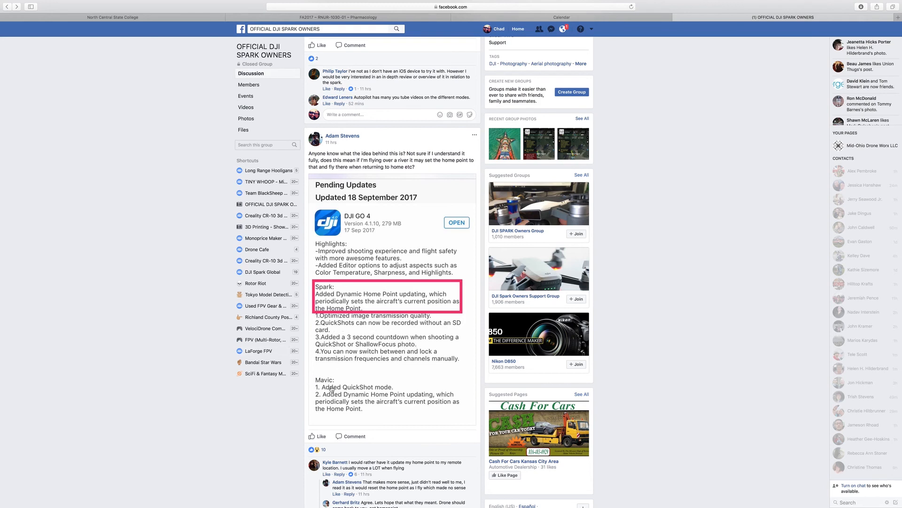
{"action": "mouse_move", "coordinate": [309, 389]}
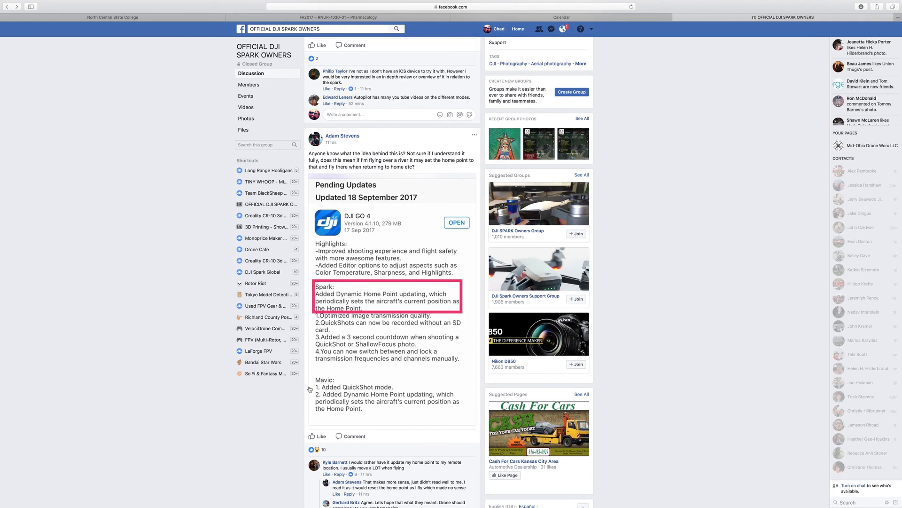
{"action": "scroll", "scroll_direction": "down", "scroll_amount": 3}
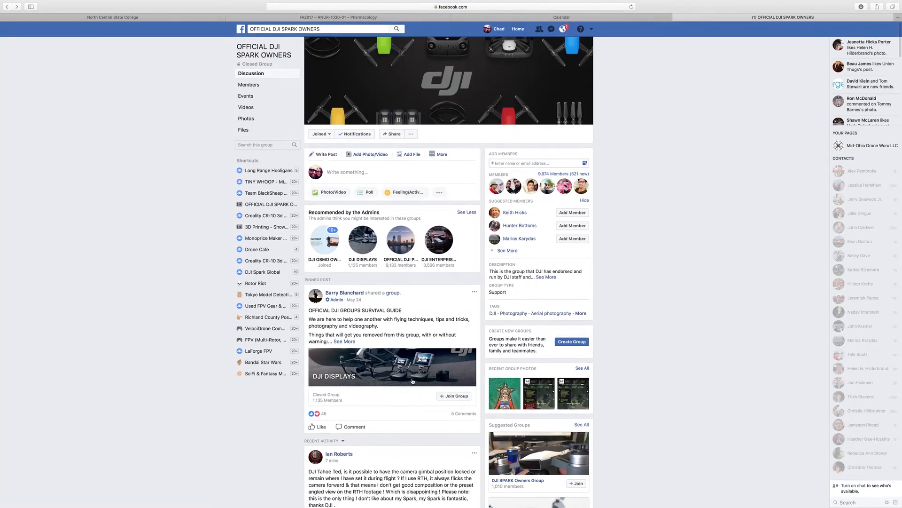
{"action": "mouse_move", "coordinate": [413, 376]}
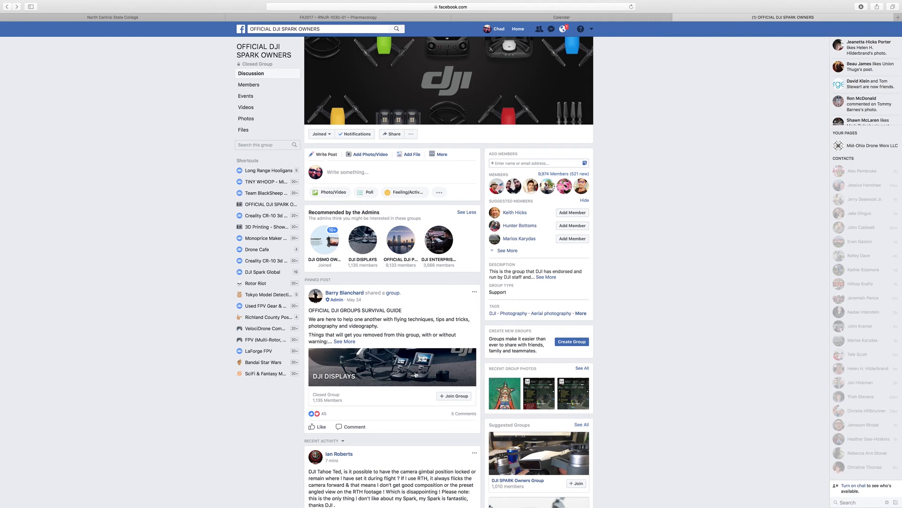
{"action": "mouse_move", "coordinate": [39, 25]}
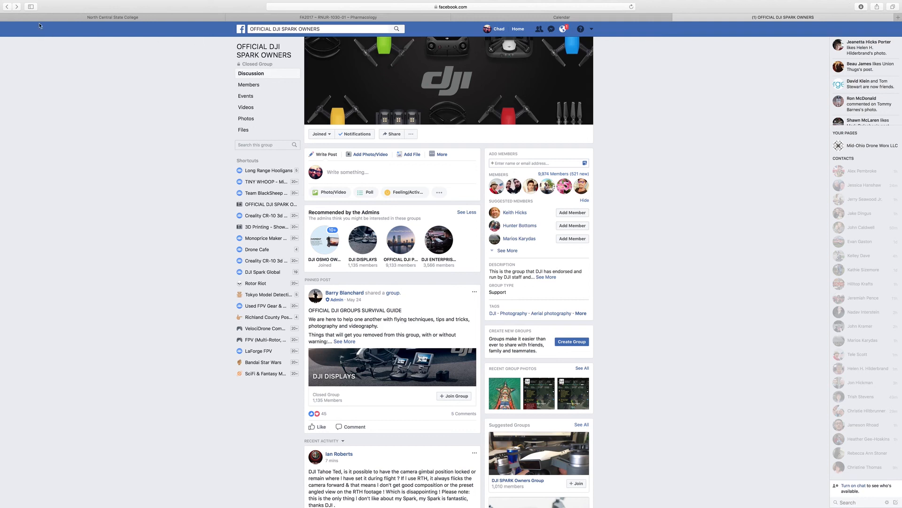